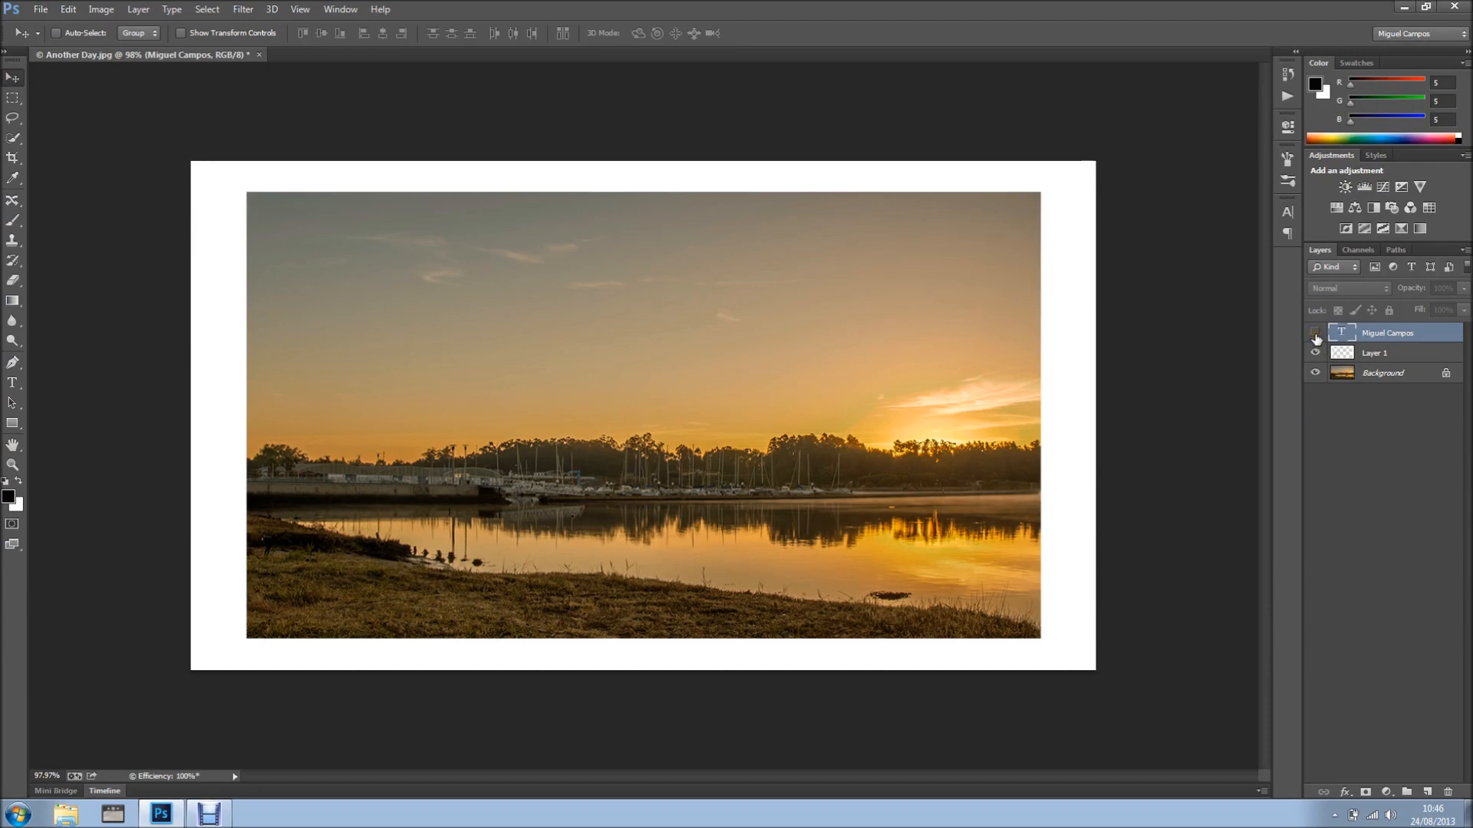
- Show the Miguel Campos text layer and move the text into the bottom white border
{"action": "left_click", "coordinate": [1315, 332]}
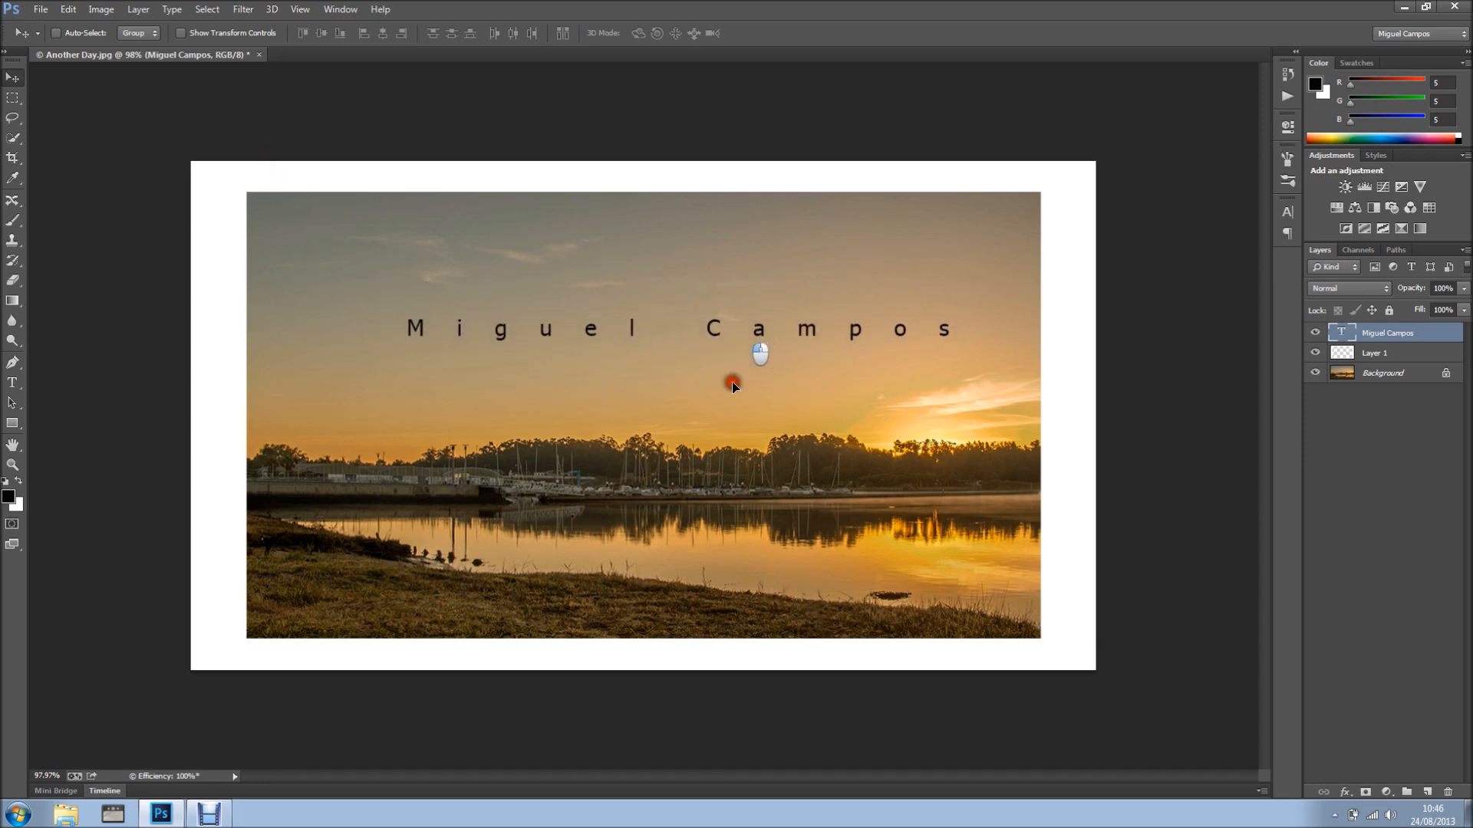
{"action": "left_click_drag", "start_coordinate": [734, 383], "coordinate": [728, 579]}
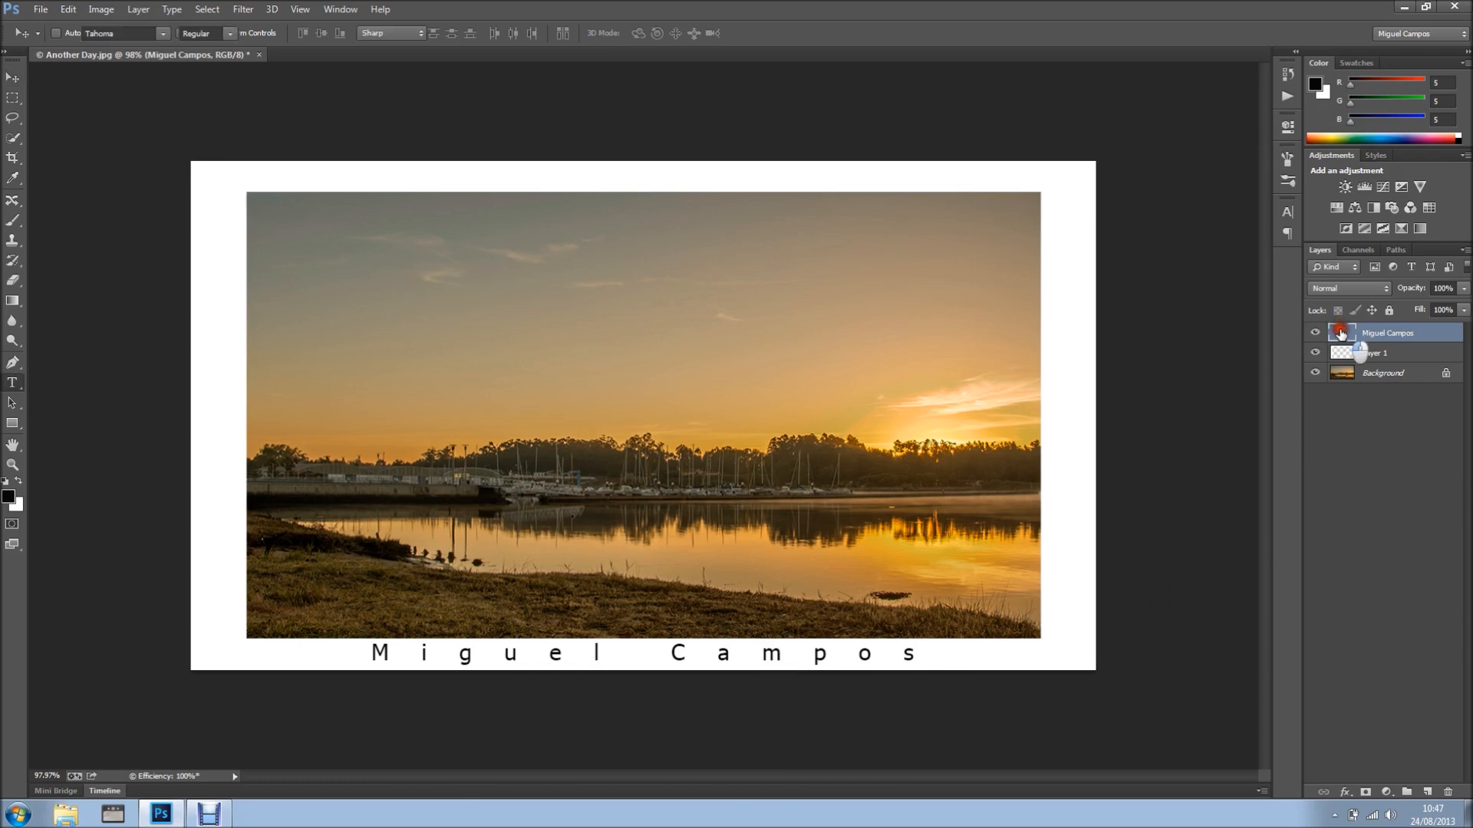
- Colour the Miguel Campos text near-white (hex fffcfc) so it blends into the border
{"action": "left_click", "coordinate": [513, 32]}
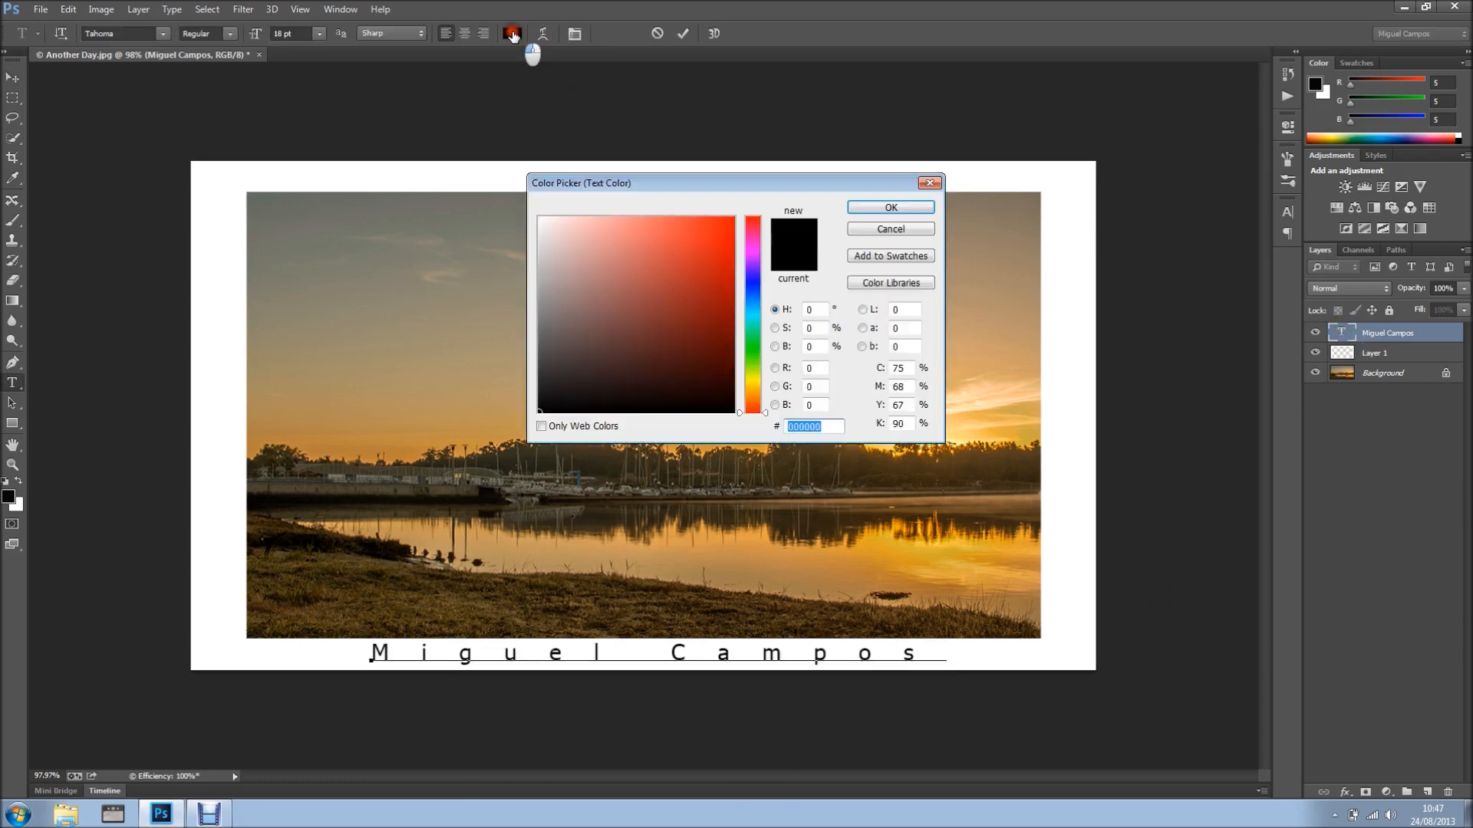
{"action": "left_click", "coordinate": [540, 216]}
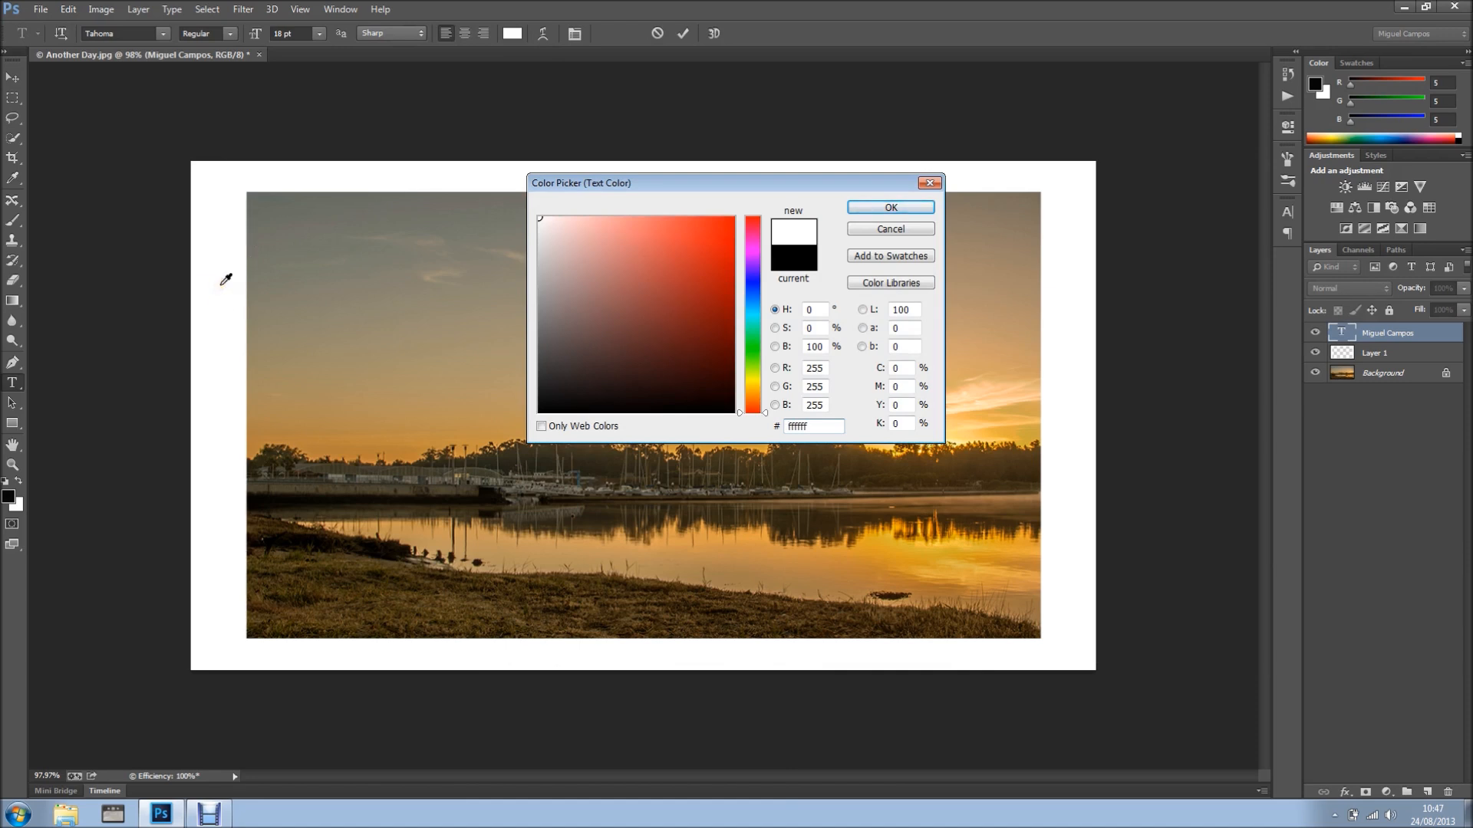
{"action": "mouse_move", "coordinate": [225, 240]}
{"action": "type", "text": "1"}
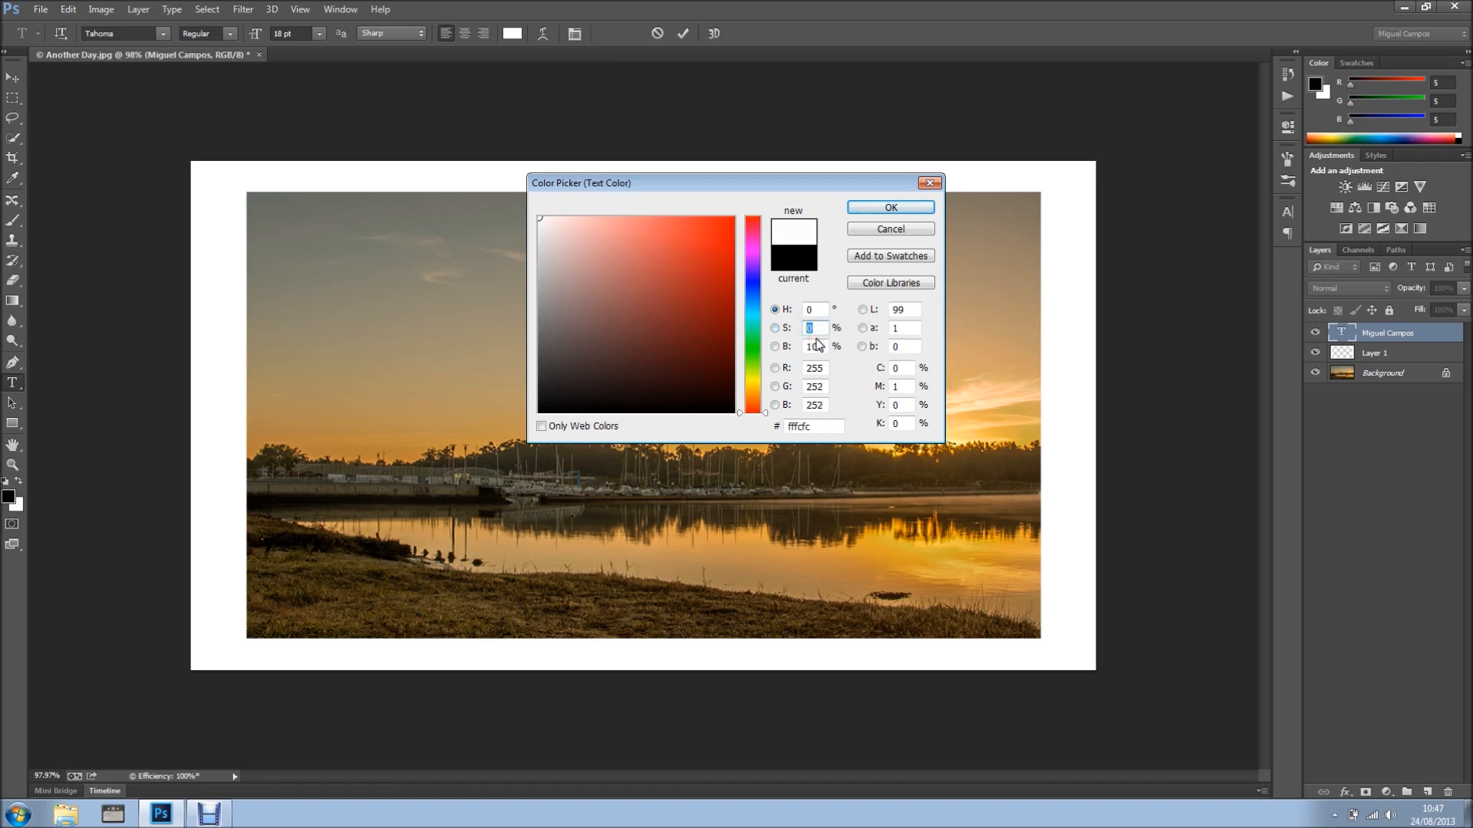
{"action": "left_click", "coordinate": [888, 207]}
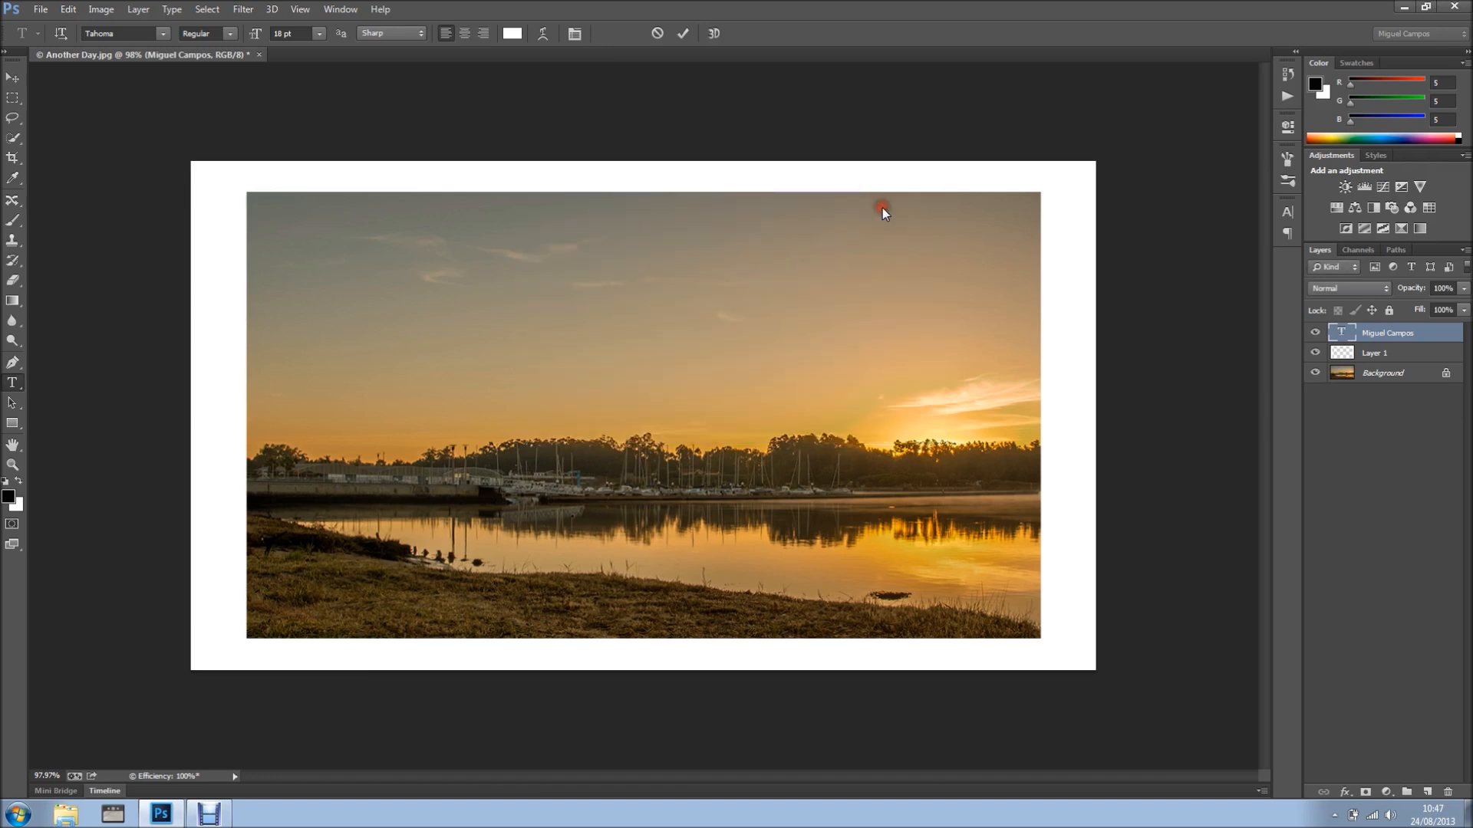
- Commit the text edit and stamp all visible layers into a new Layer 2
{"action": "left_click", "coordinate": [13, 76]}
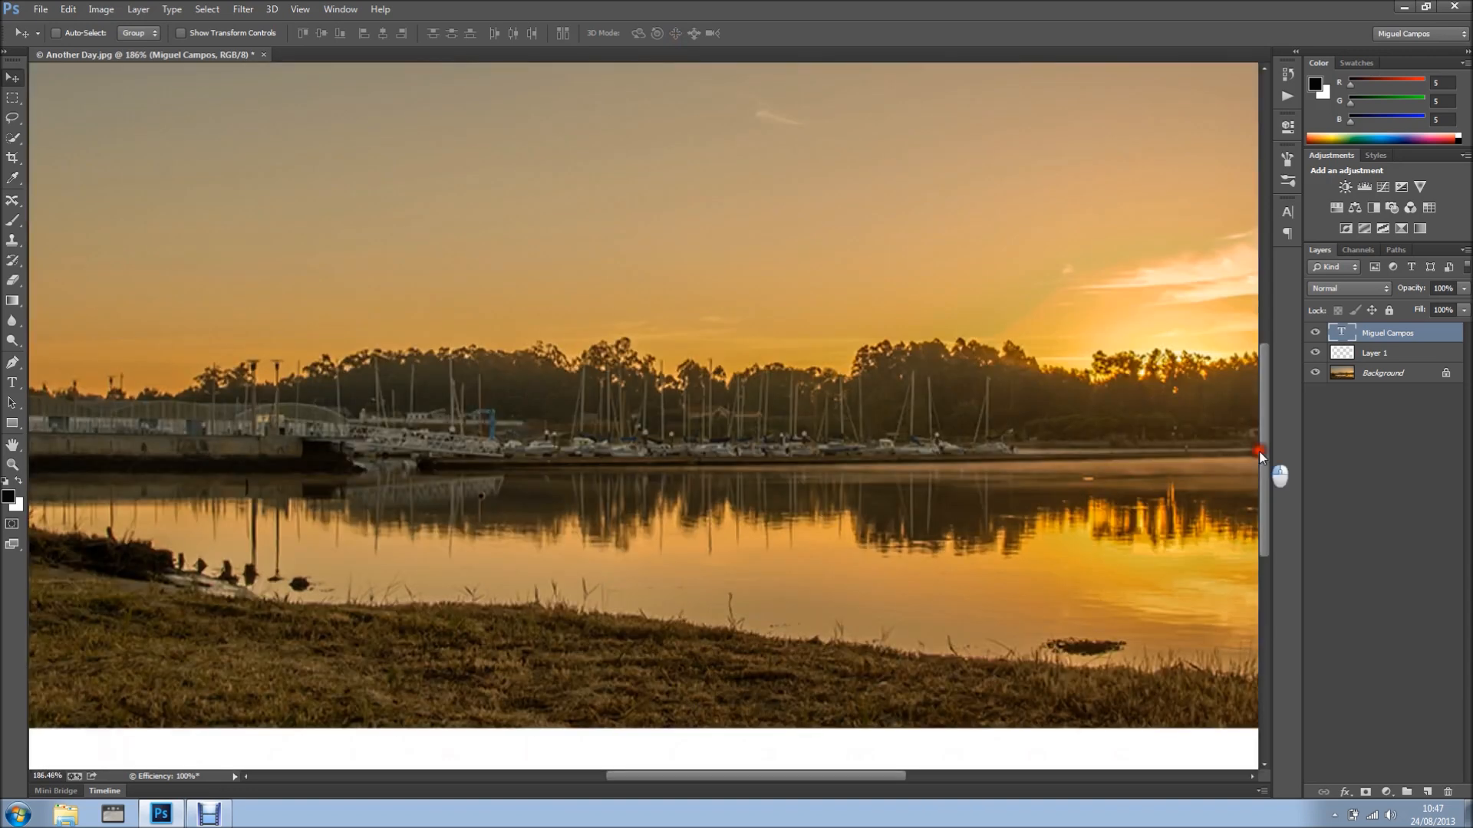
{"action": "key", "text": "ctrl+0"}
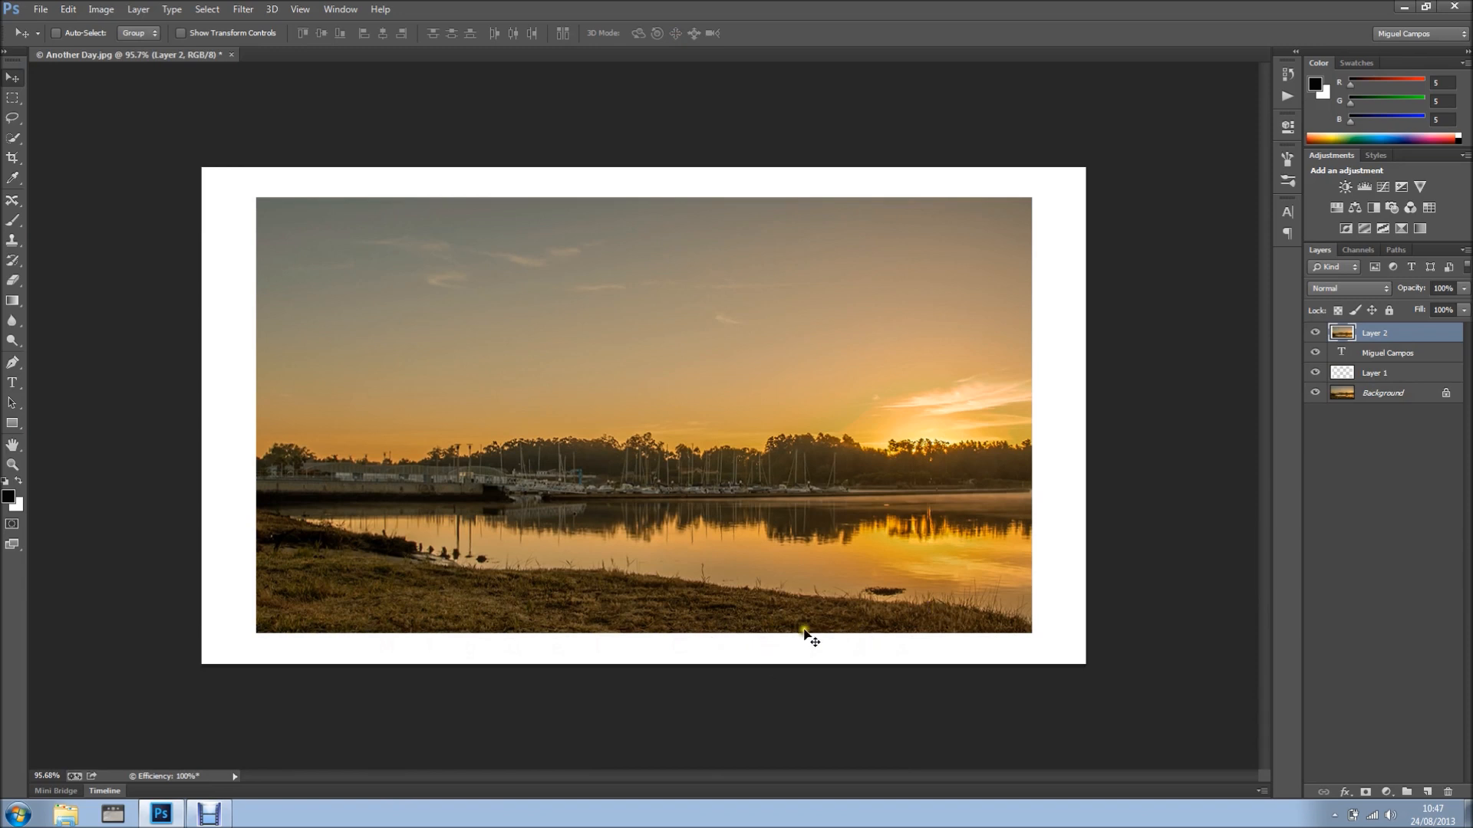
{"action": "mouse_move", "coordinate": [632, 265]}
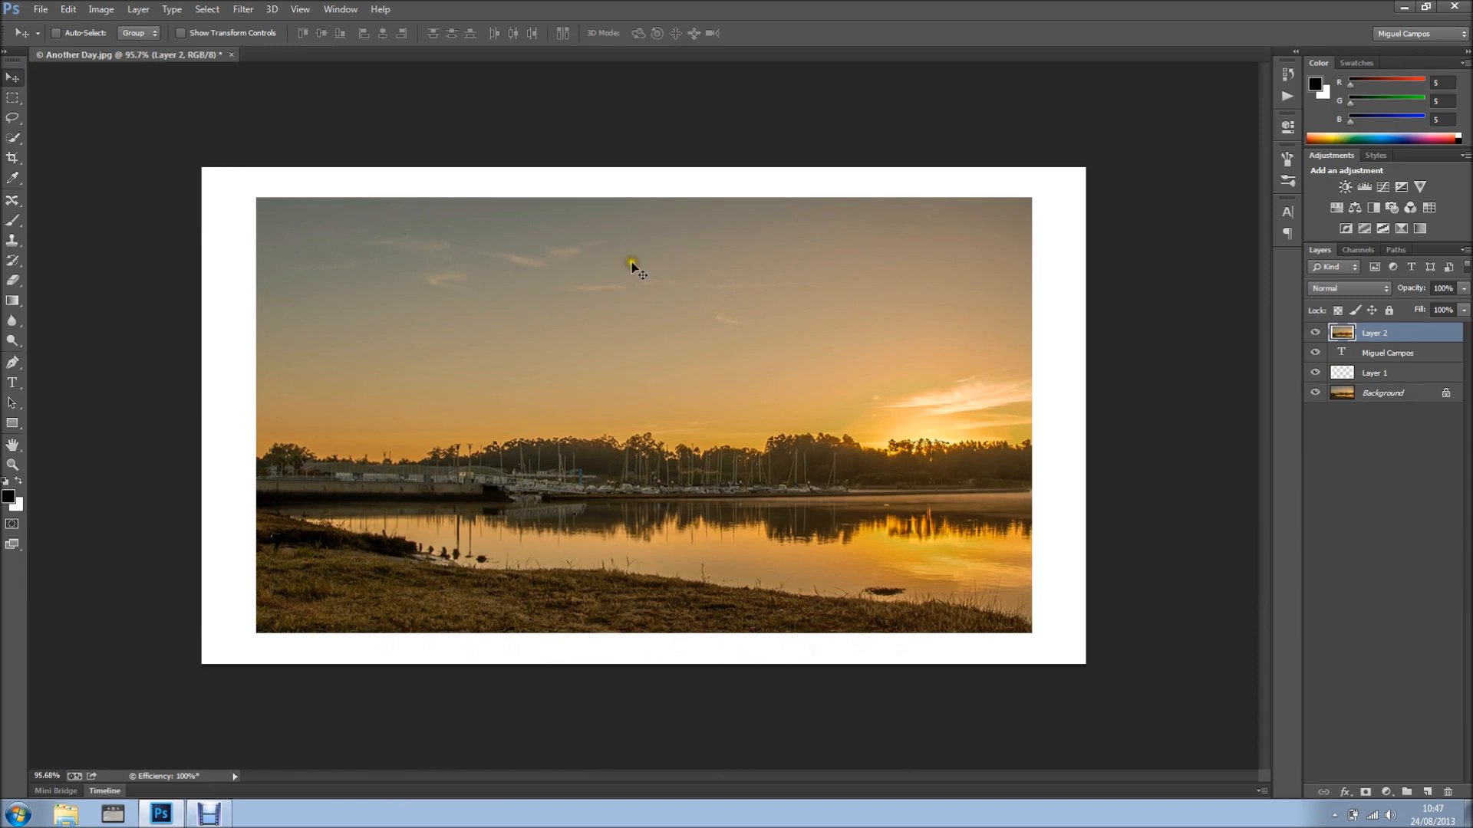
{"action": "left_click", "coordinate": [101, 9]}
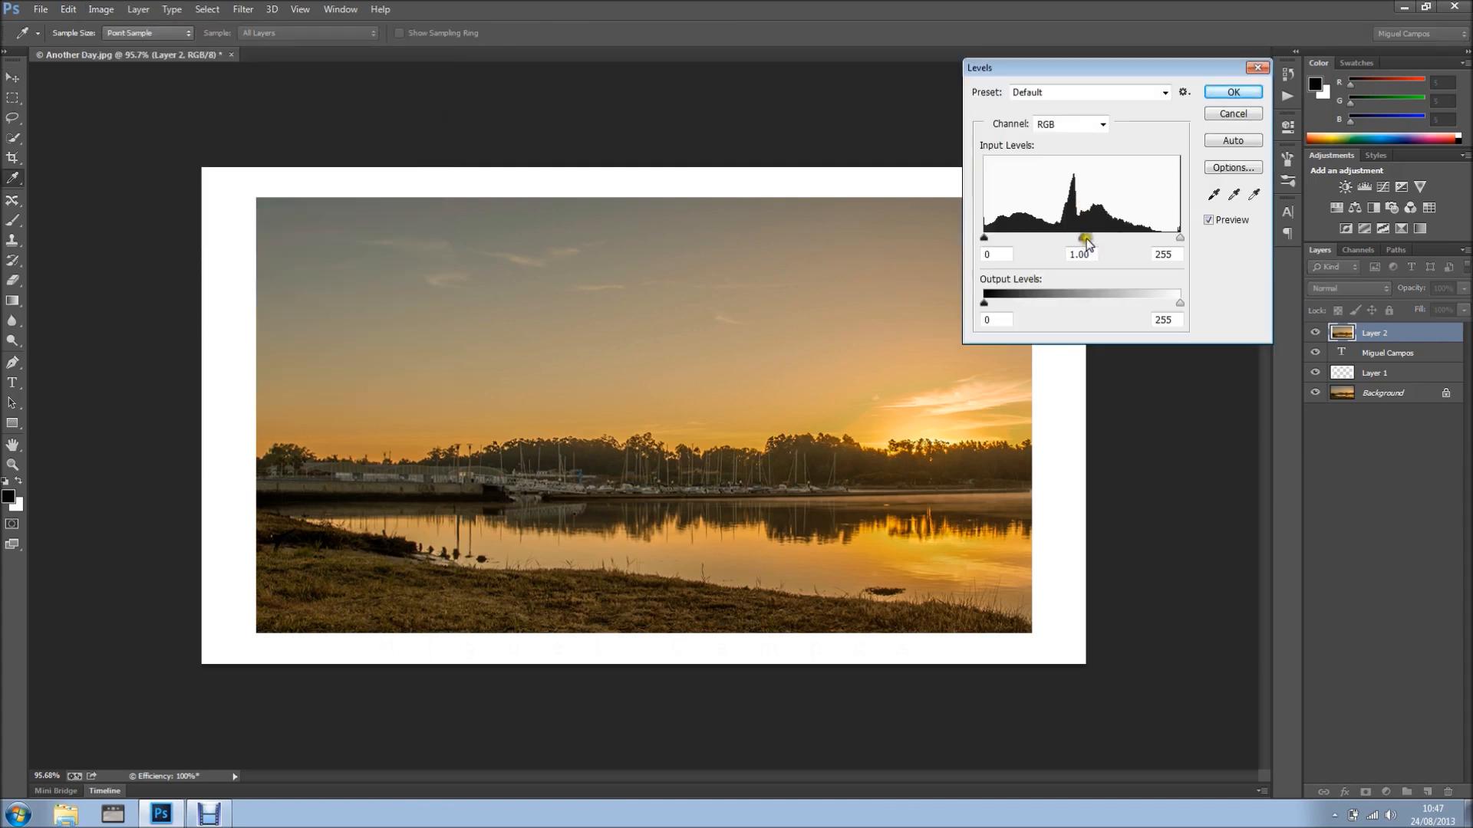
{"action": "left_click_drag", "start_coordinate": [1180, 238], "coordinate": [1179, 238]}
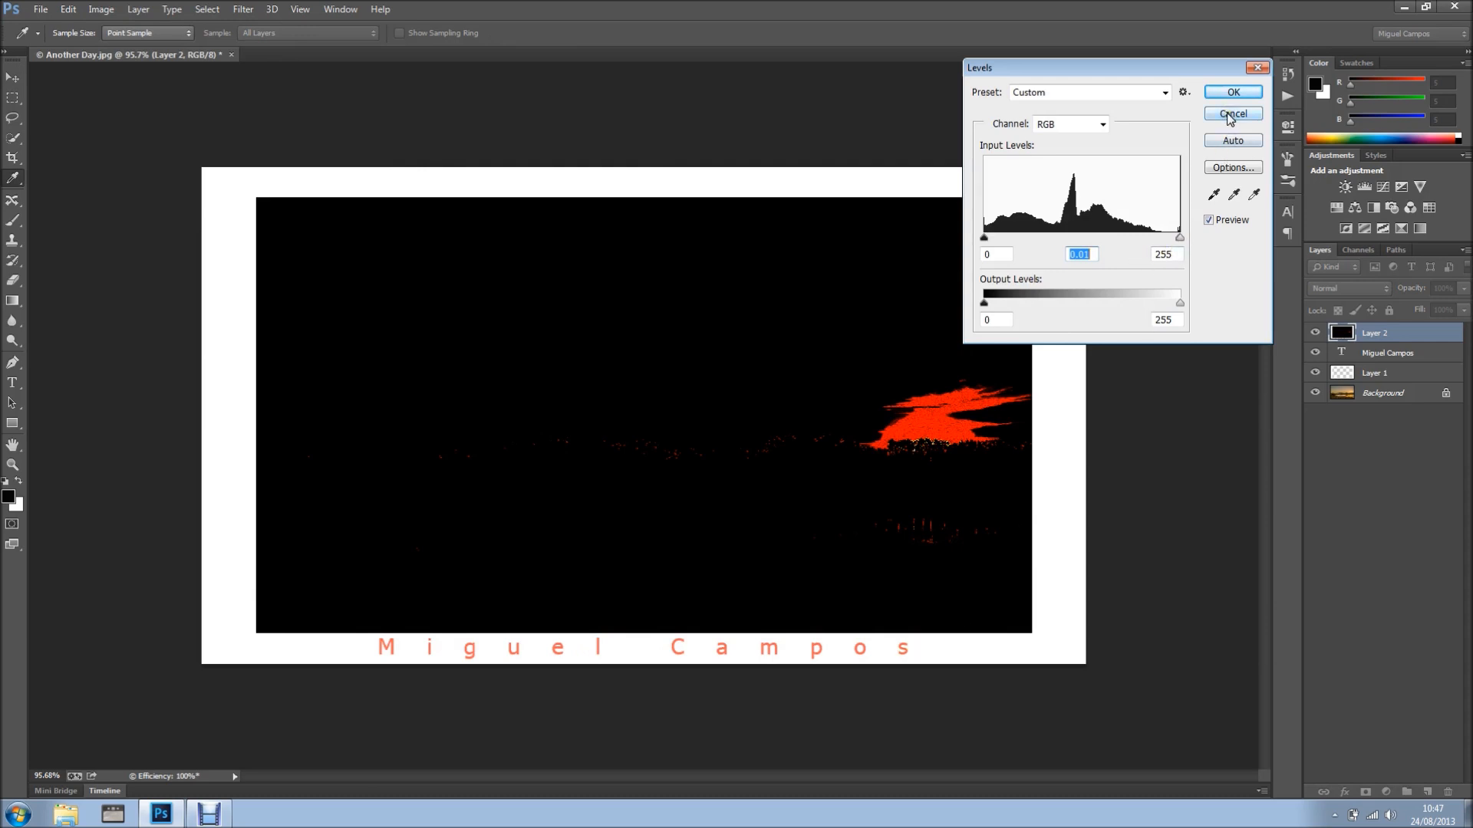
{"action": "left_click", "coordinate": [1232, 114]}
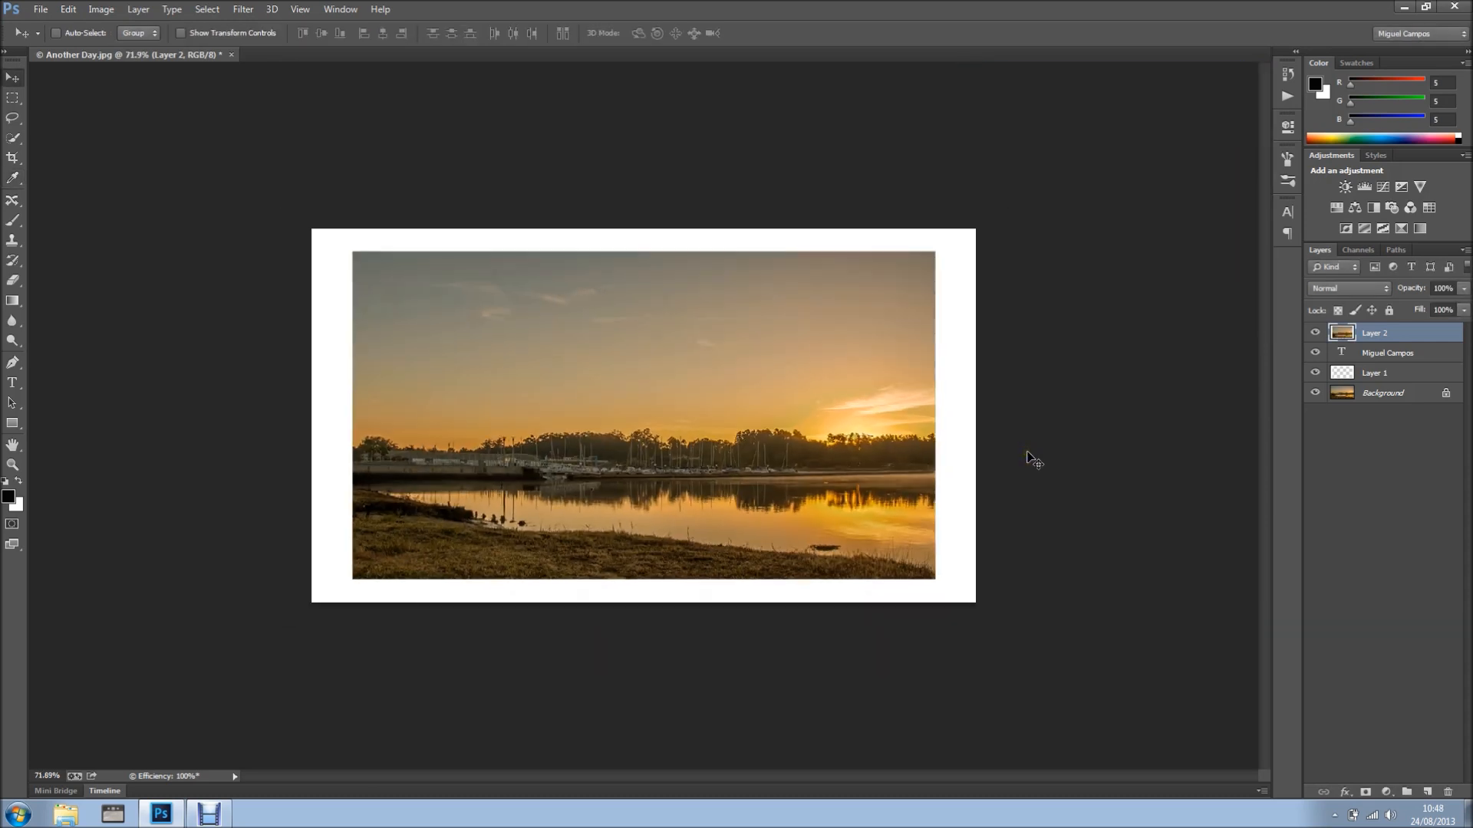